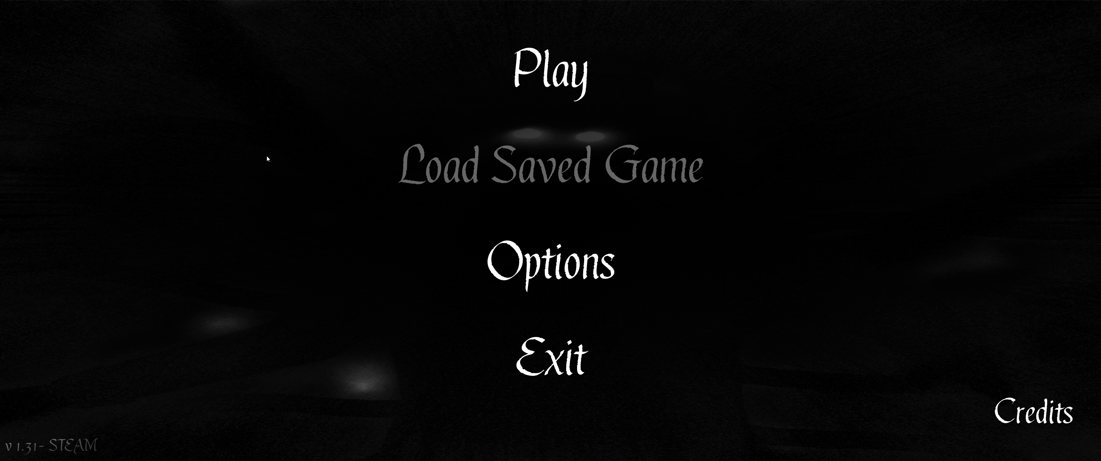
mouse_move(313, 154)
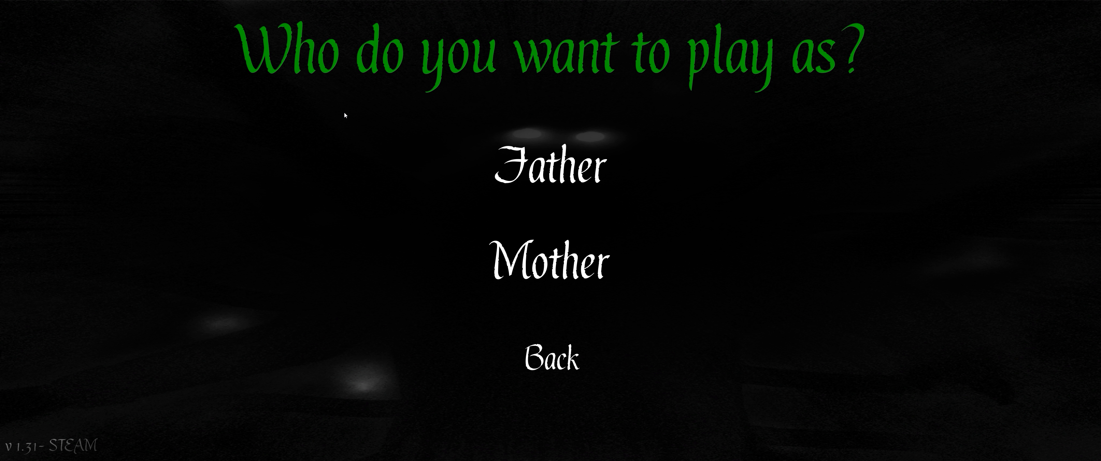
mouse_move(551, 167)
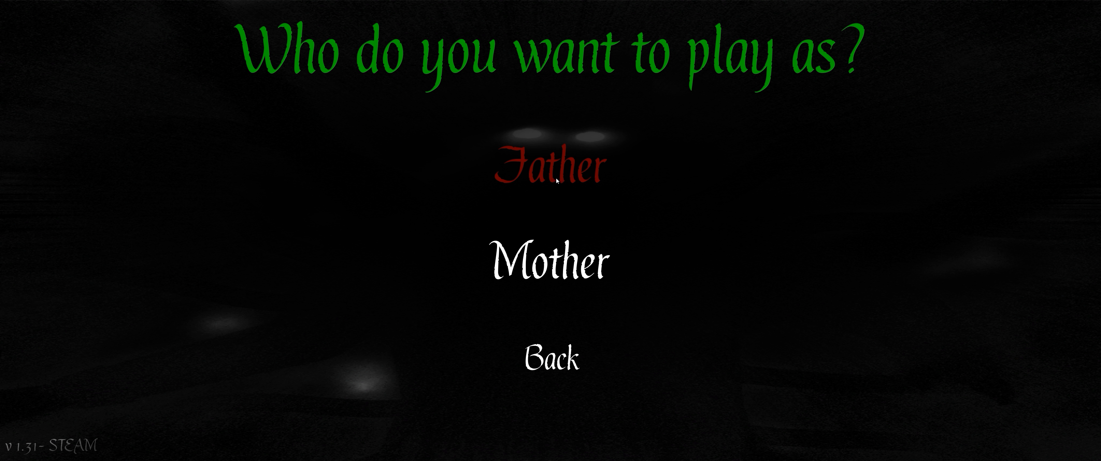
Choose to play as the Father and walk up the stairwell into the wallpapered room.
left_click(551, 166)
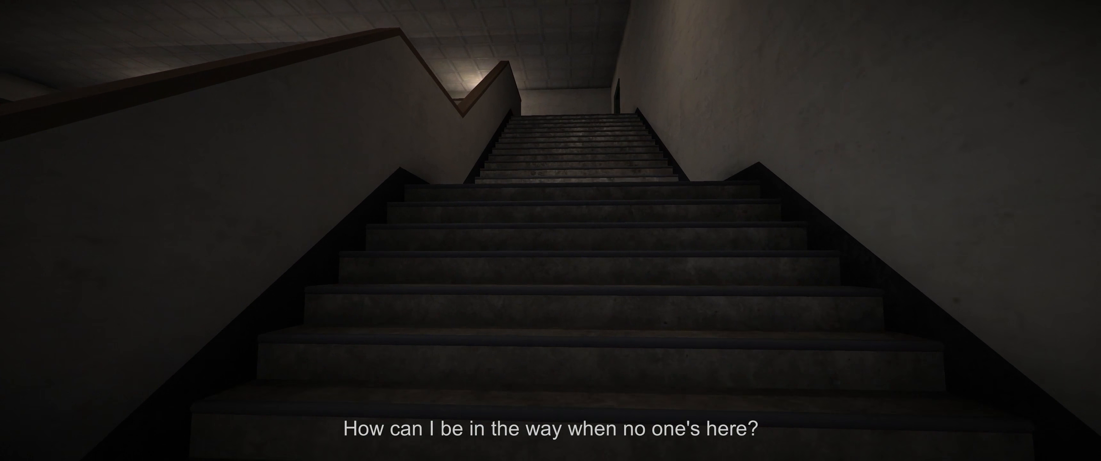
key("W")
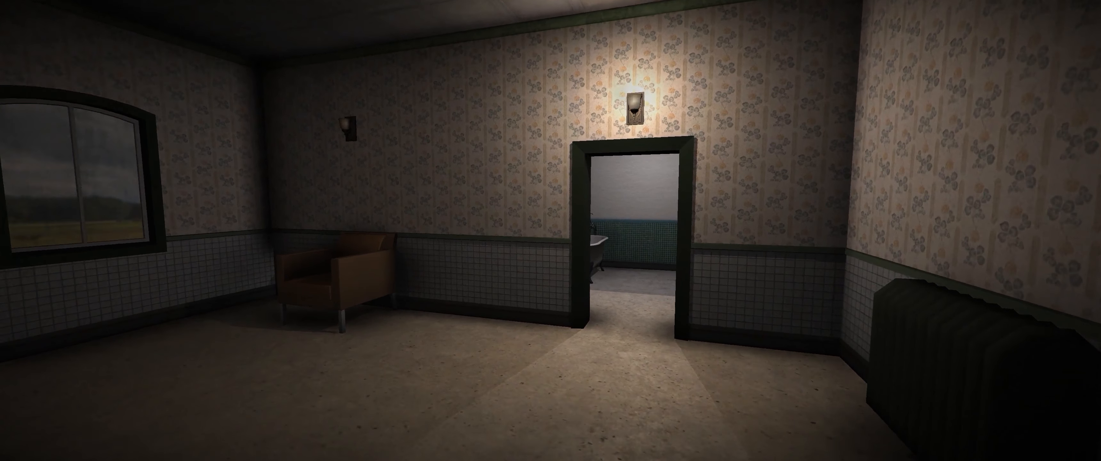
mouse_move(551, 230)
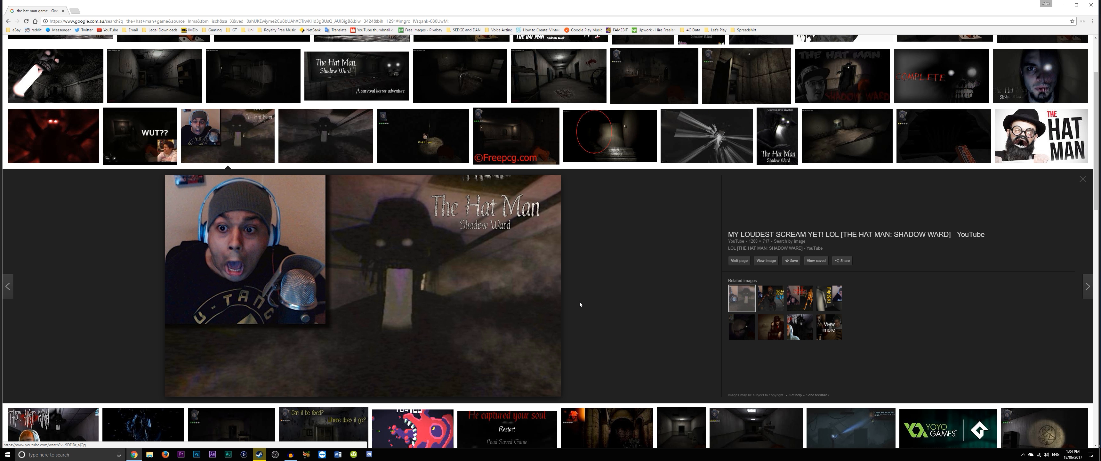
Scroll down through the Google Images results for The Hat Man: Shadow Ward.
scroll("down", 3)
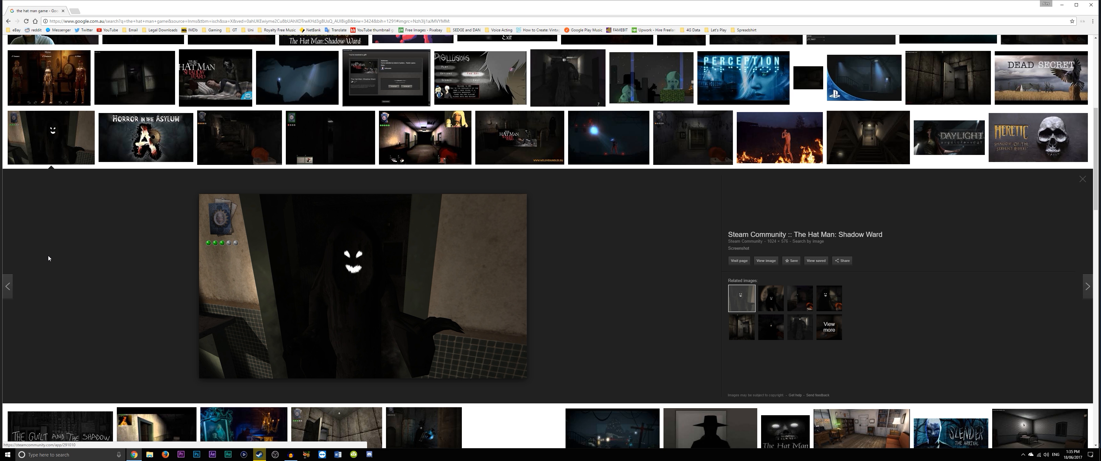
scroll("down", 3)
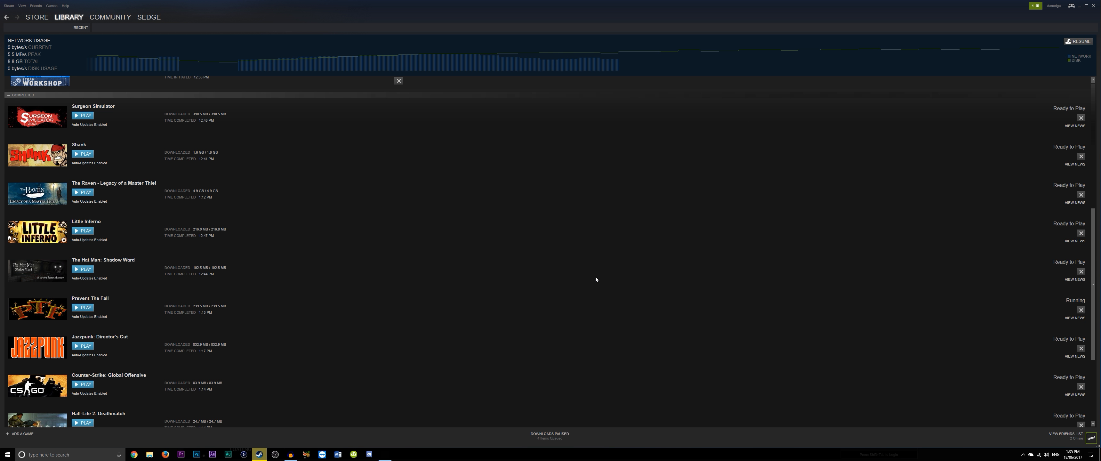
mouse_move(595, 279)
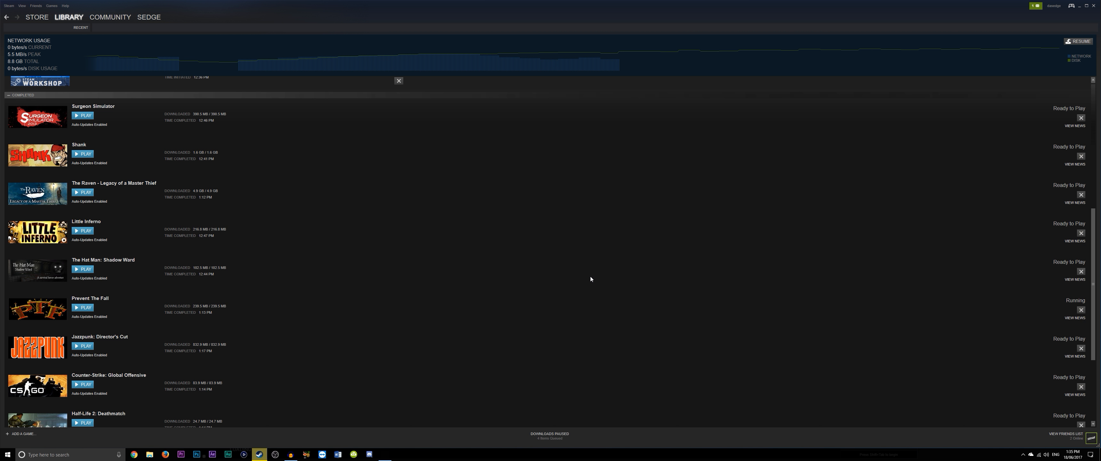
Switch from the Steam downloads list back to the running Prevent The Fall window.
left_click(82, 307)
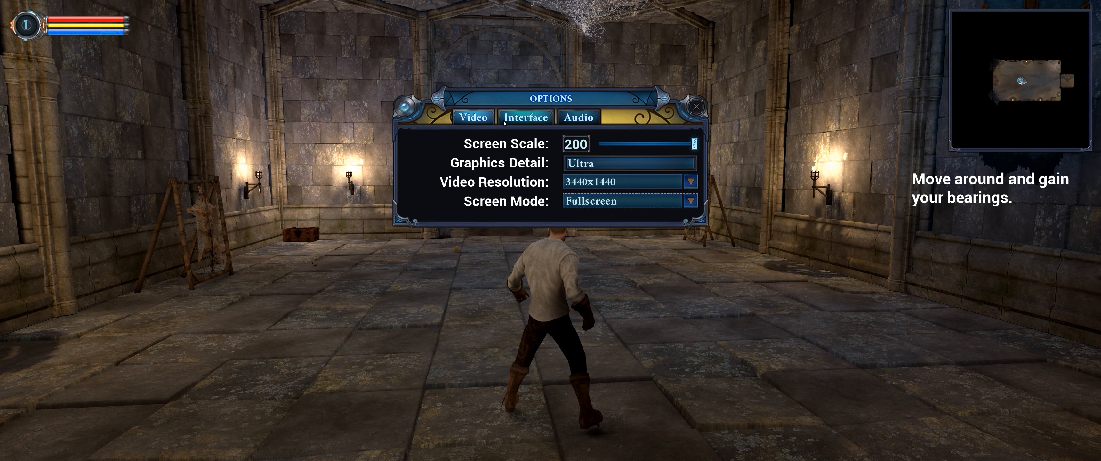
left_click(696, 104)
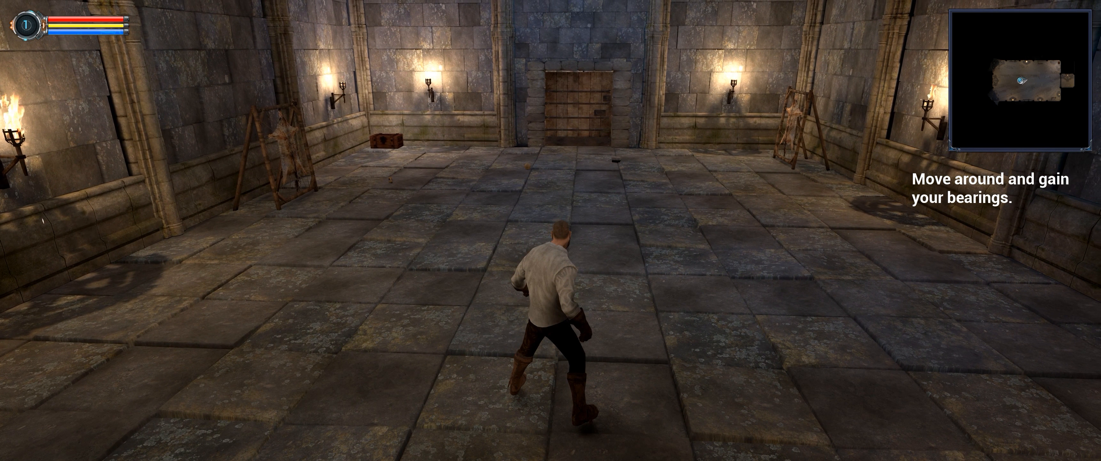
Walk the hero around the torch-lit stone chamber to get oriented.
key("w")
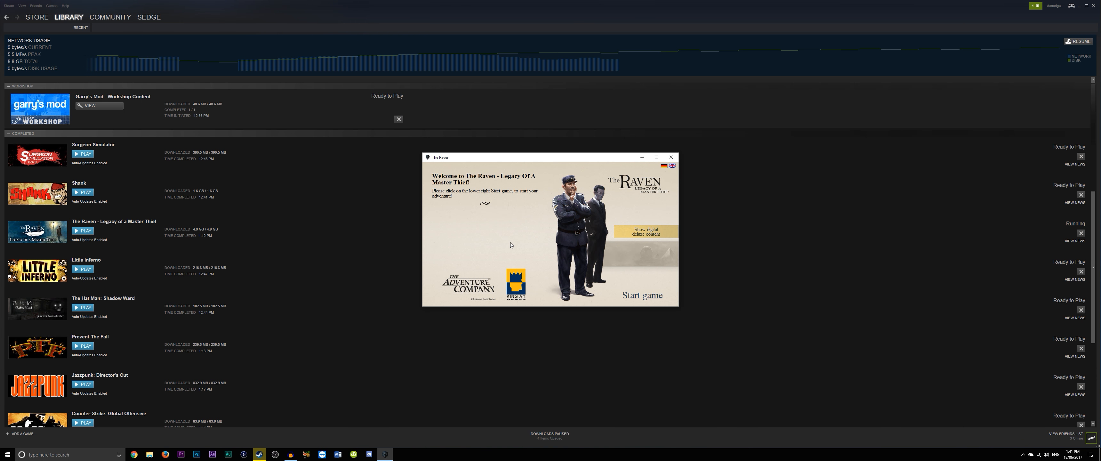
mouse_move(599, 289)
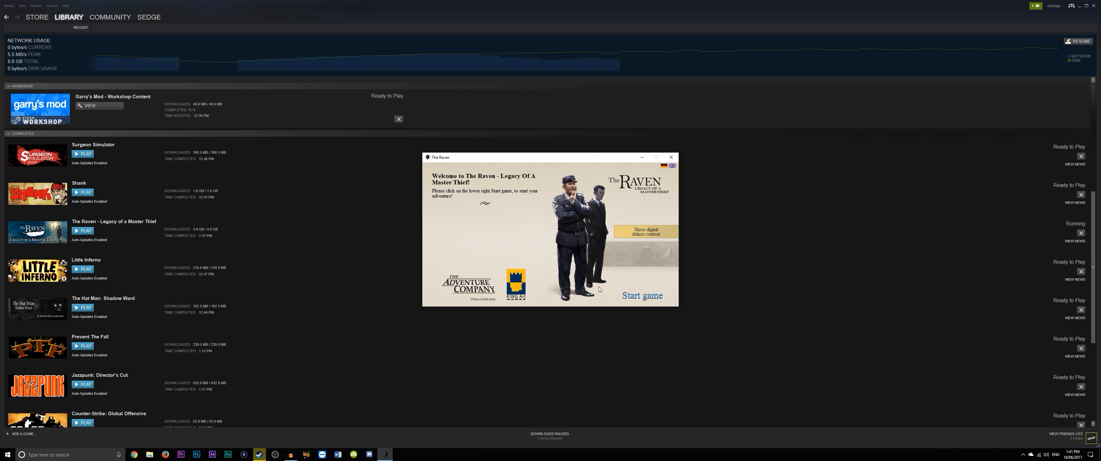
mouse_move(631, 273)
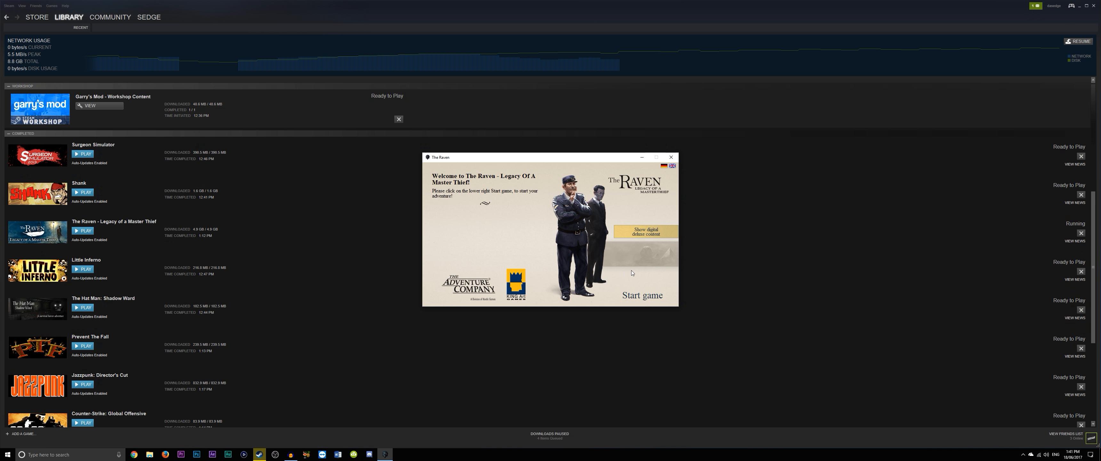
Start The Raven from its launcher and reach the pause menu over the train scene.
left_click(642, 295)
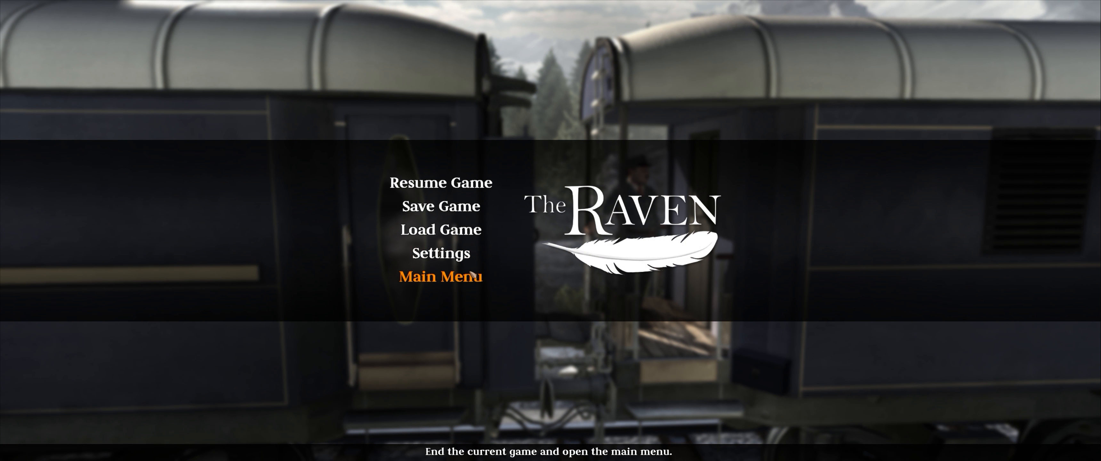
Quit The Raven and launch Little Inferno from the Steam library to its brick fireplace.
left_click(440, 276)
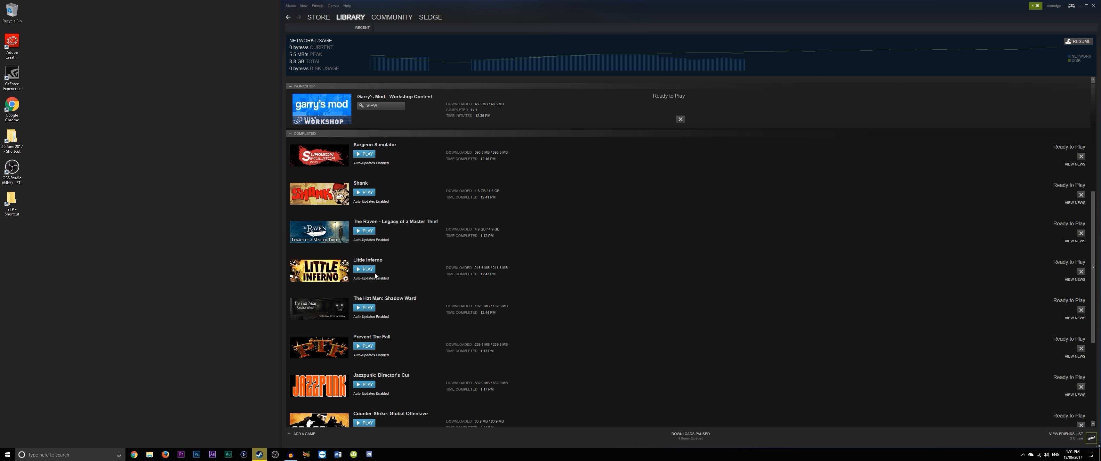
left_click(364, 269)
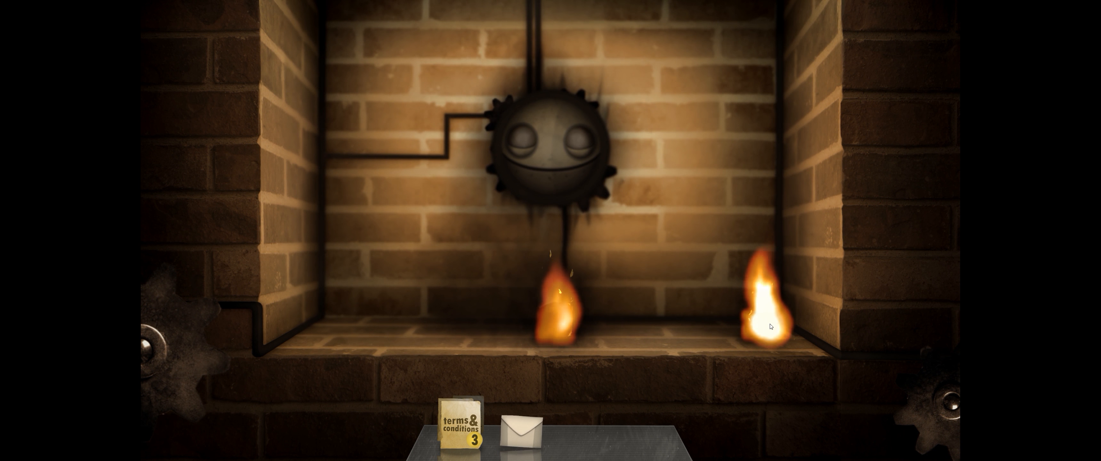
left_click(518, 424)
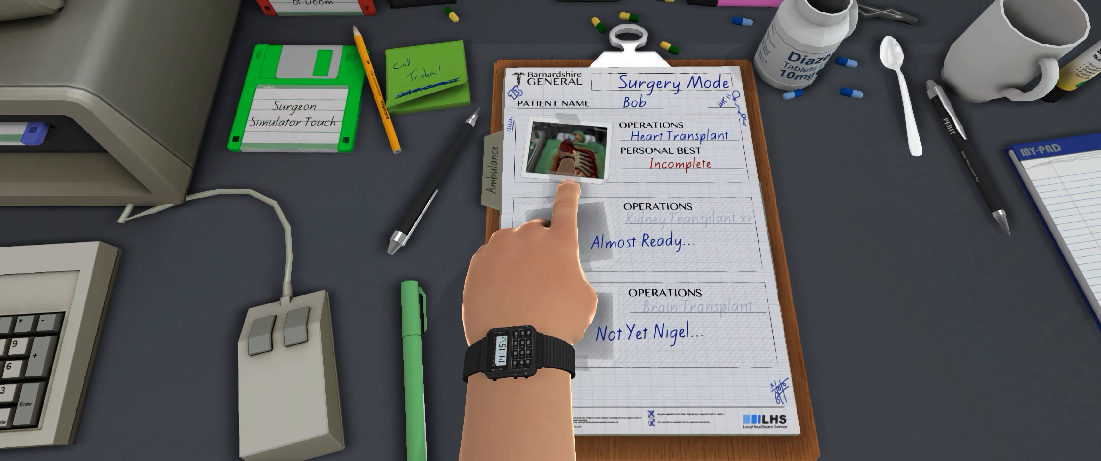
Choose the Heart Transplant photo on the Surgery Mode clipboard to begin the operation.
left_click(566, 158)
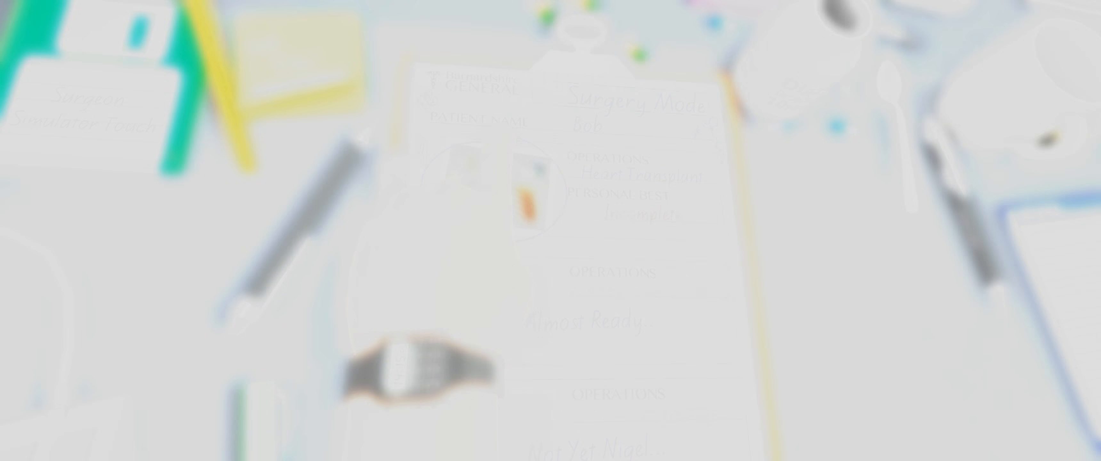